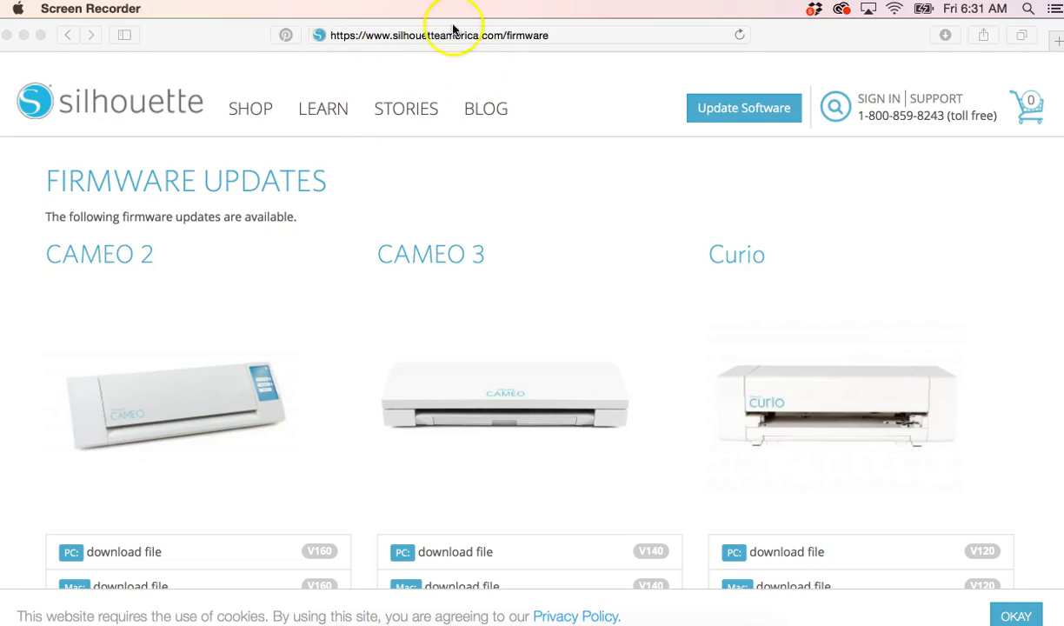
{"action": "mouse_move", "coordinate": [553, 90]}
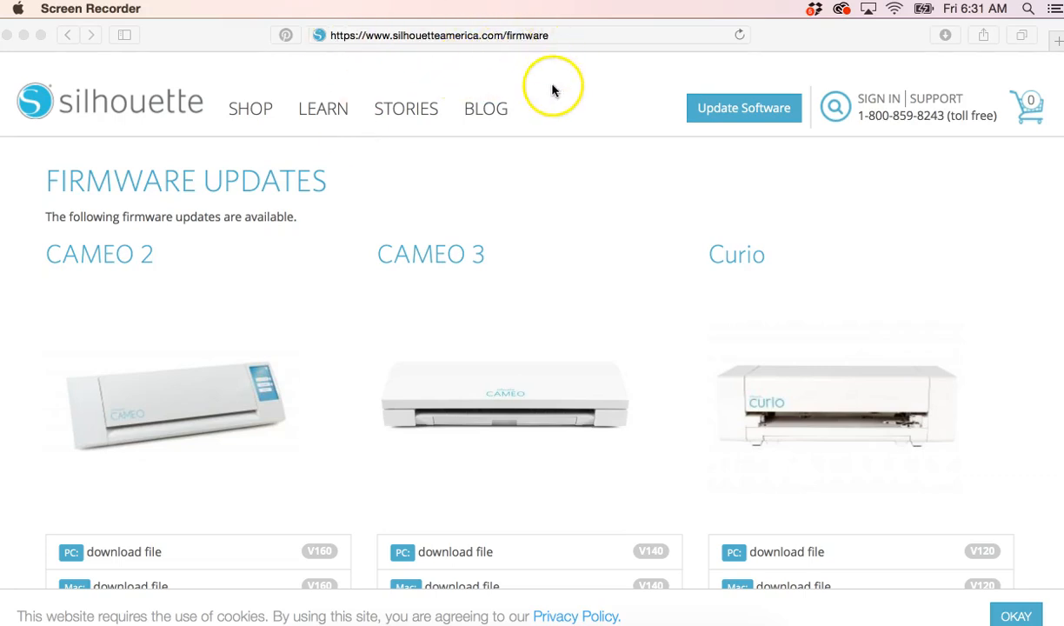
- Scroll the Firmware Updates page down to the CAMEO 2 Mac download link
{"action": "scroll", "scroll_direction": "down", "scroll_amount": 3}
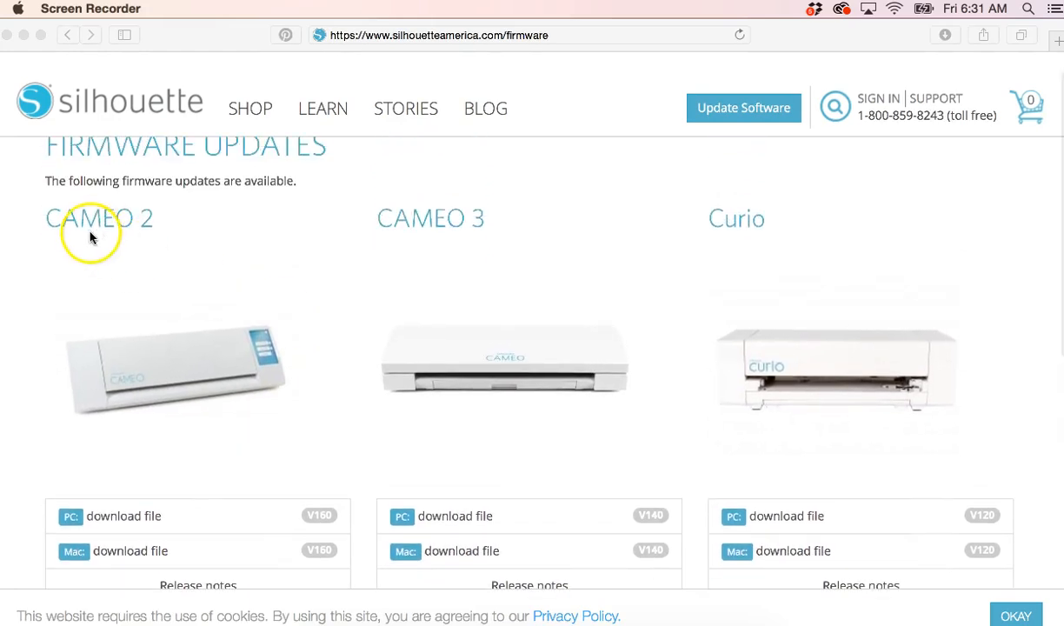
{"action": "mouse_move", "coordinate": [733, 237]}
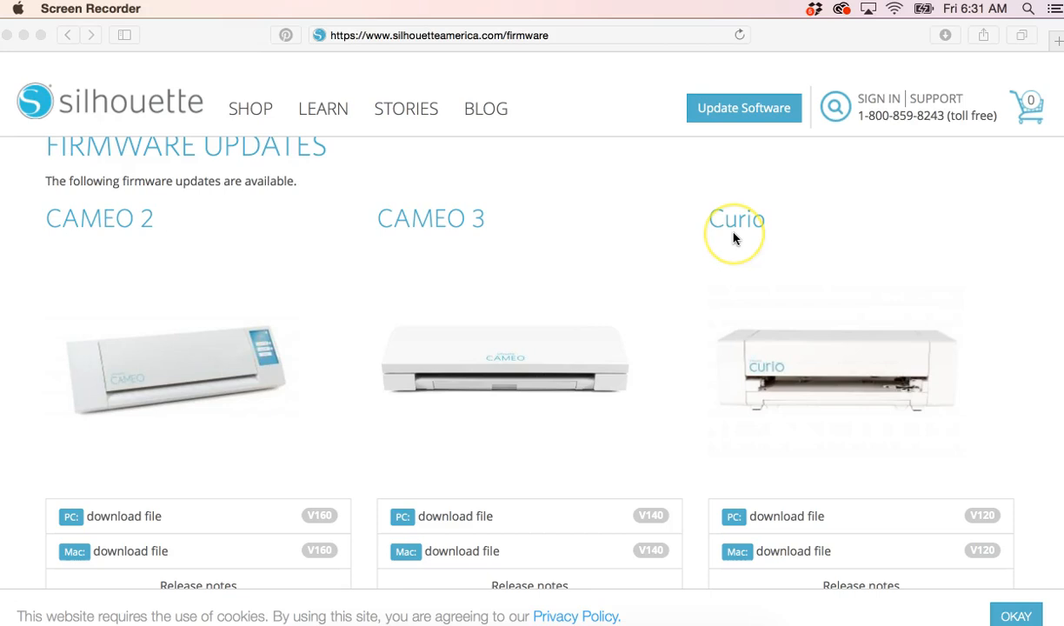
{"action": "mouse_move", "coordinate": [132, 243]}
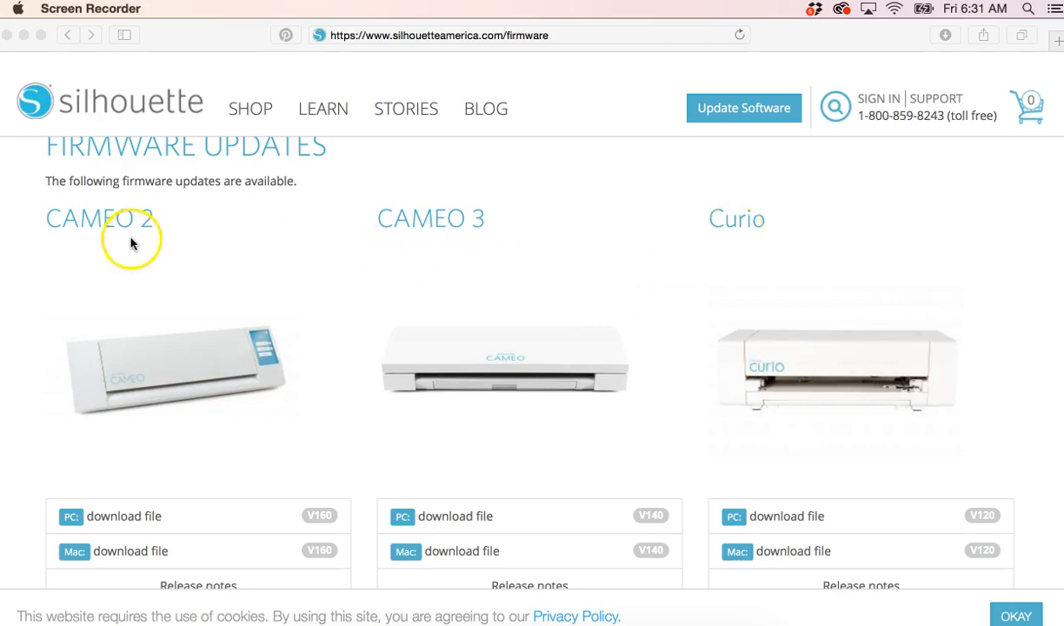
{"action": "mouse_move", "coordinate": [128, 554]}
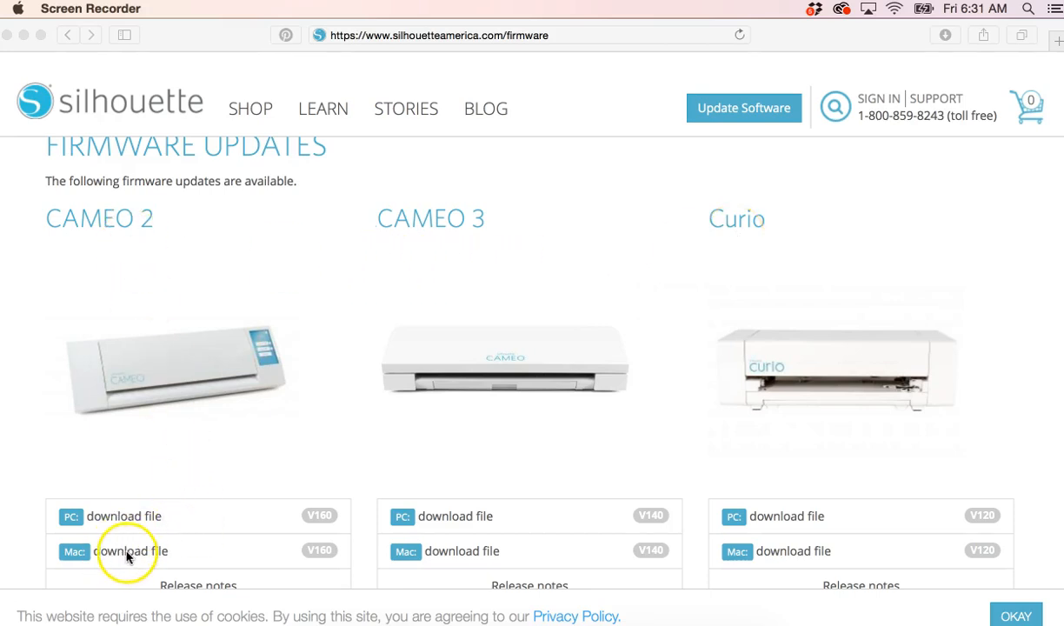
{"action": "scroll", "scroll_direction": "down", "scroll_amount": 3}
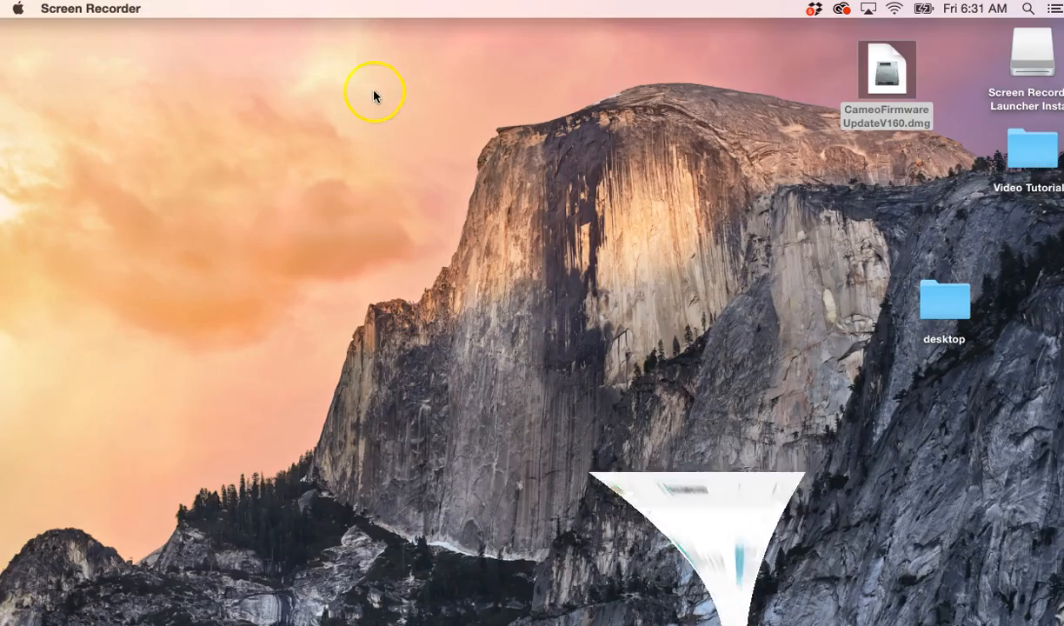
- Mount the downloaded CameoFirmwareUpdateV160.dmg disk image from the desktop
{"action": "left_click", "coordinate": [886, 69]}
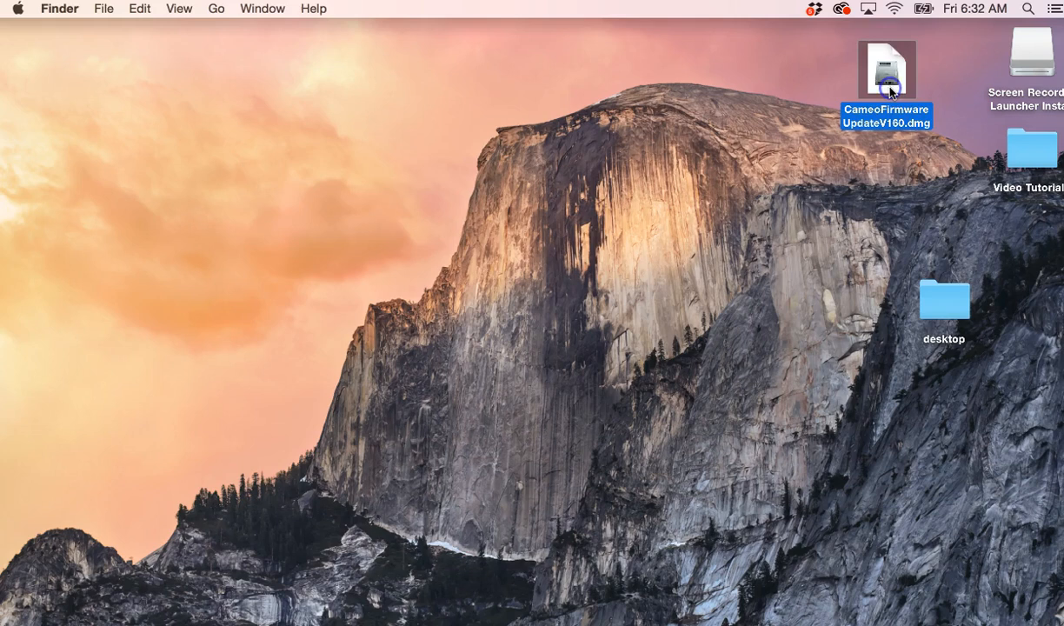
{"action": "double_click", "coordinate": [886, 69]}
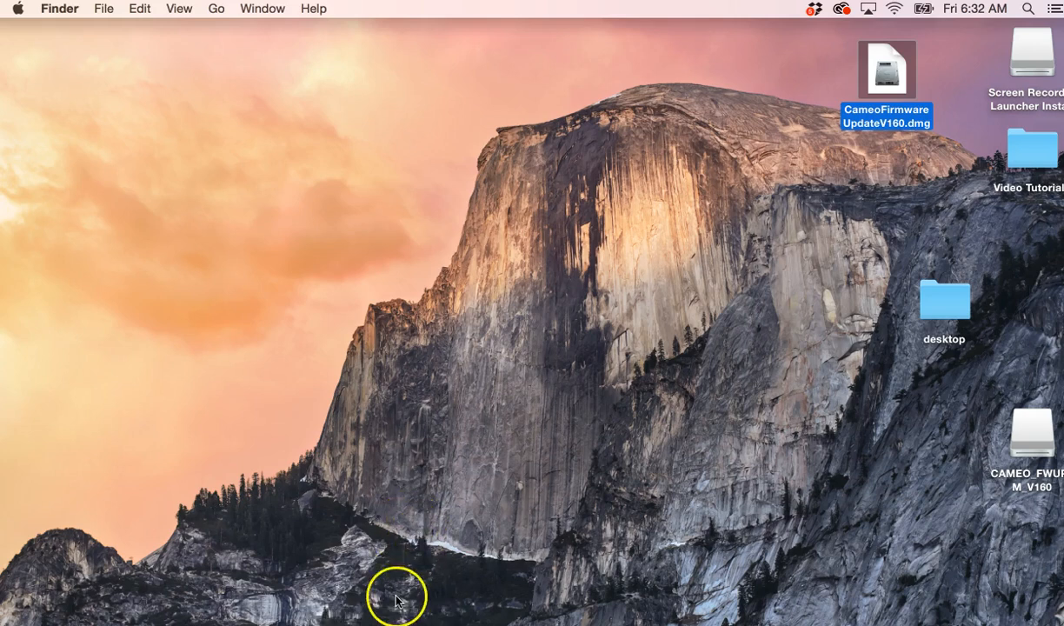
{"action": "right_click", "coordinate": [397, 598]}
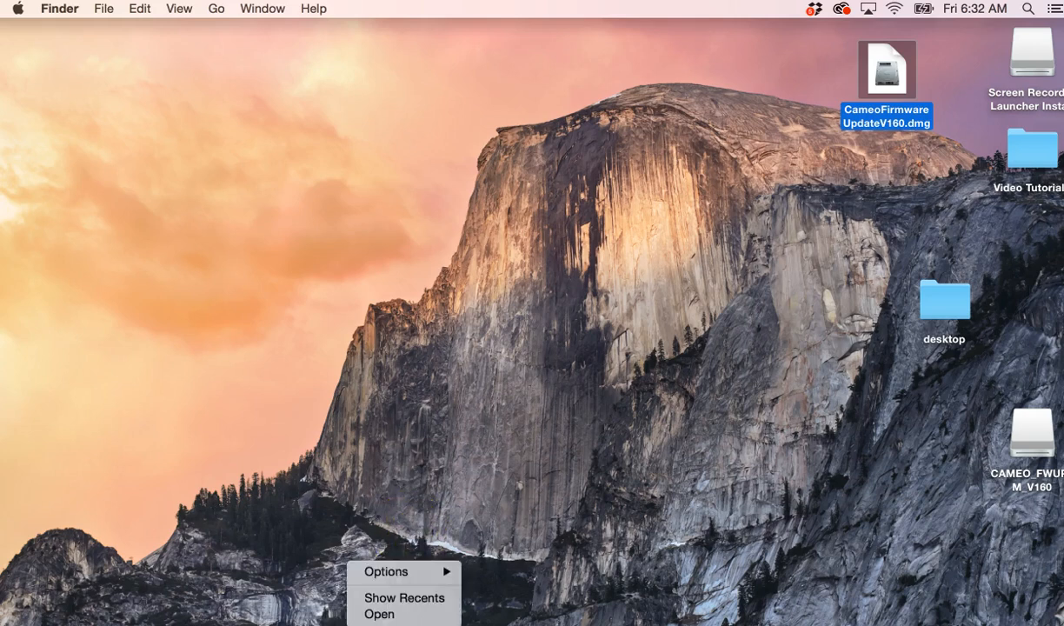
{"action": "left_click", "coordinate": [733, 514]}
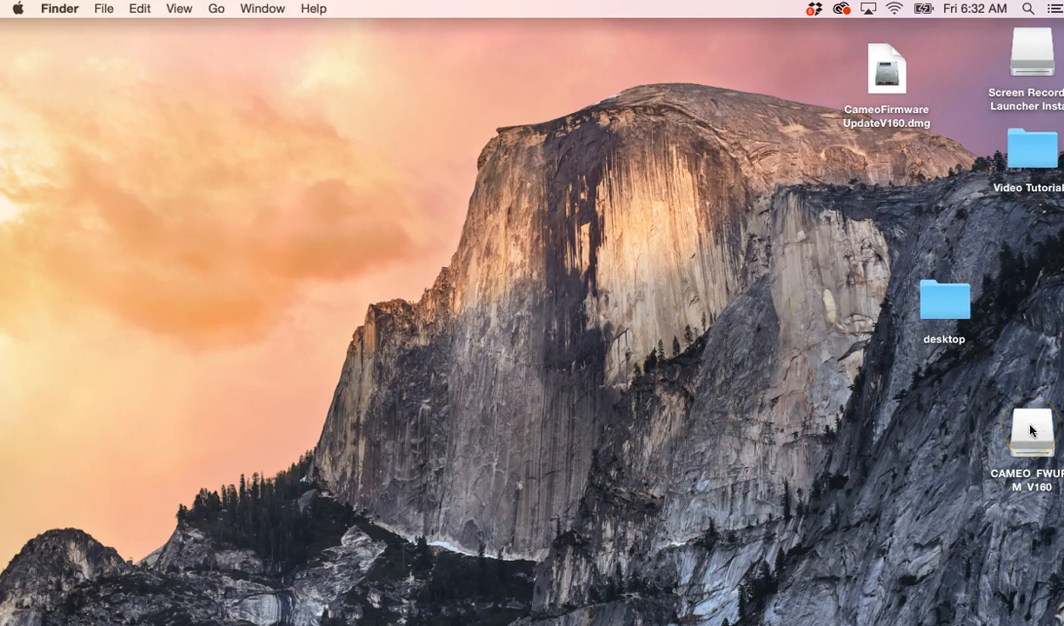
- Launch Silhouette_Firmware_Update from the CAMEO_FWUP_M_V160 disk, approving the internet-download warning
{"action": "left_click", "coordinate": [1032, 431]}
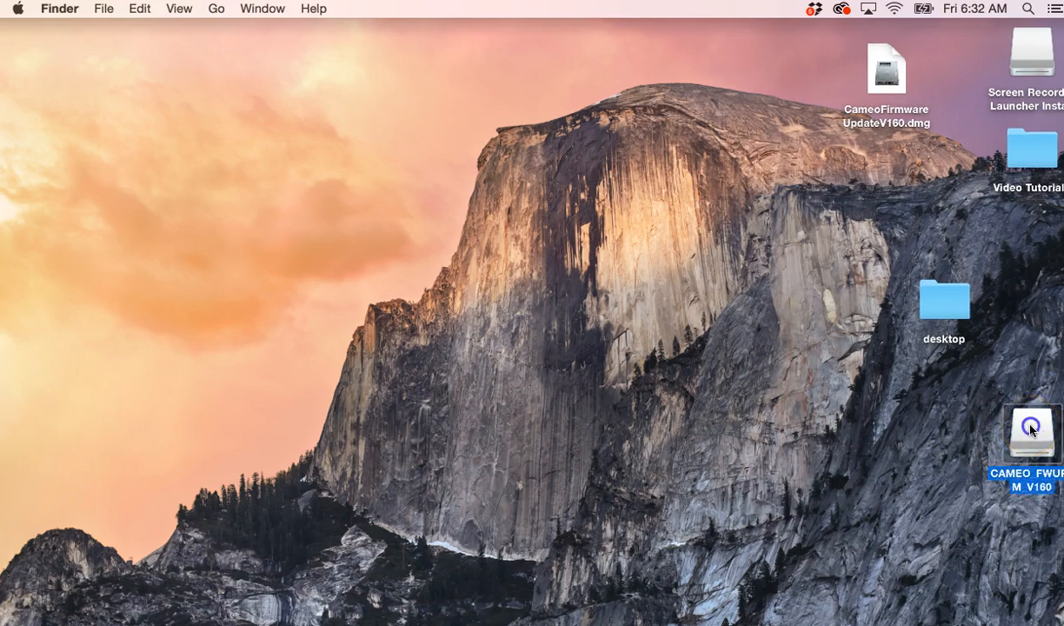
{"action": "double_click", "coordinate": [1031, 431]}
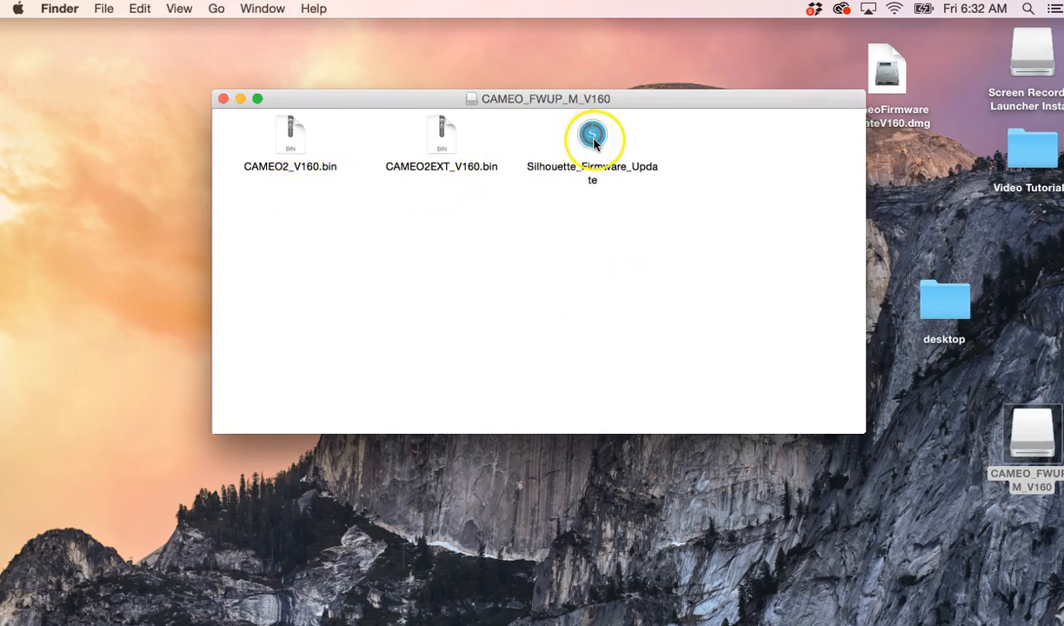
{"action": "double_click", "coordinate": [591, 139]}
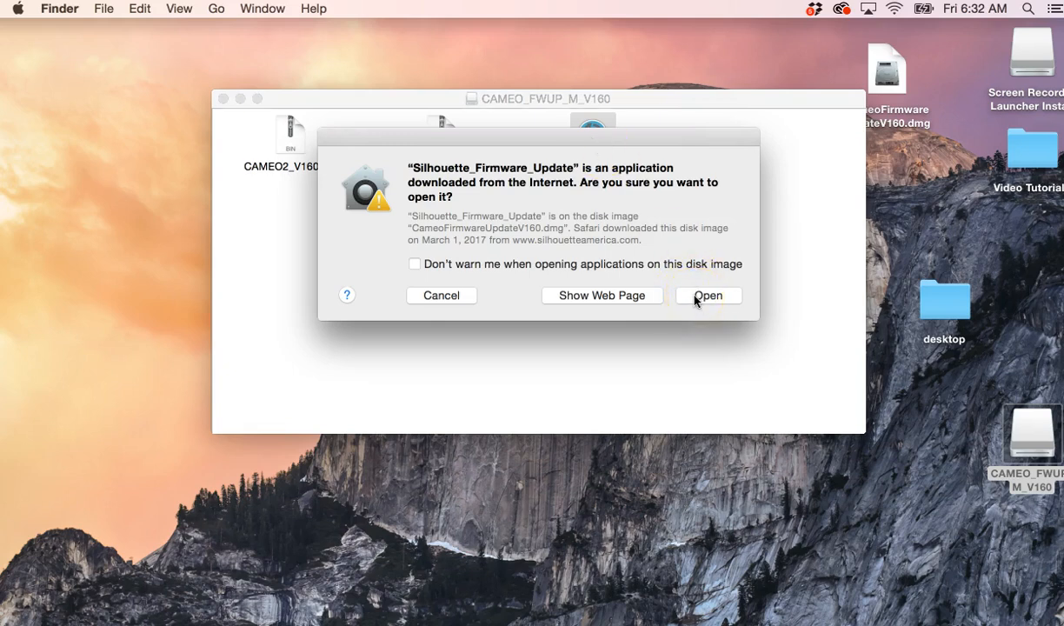
{"action": "left_click", "coordinate": [707, 296]}
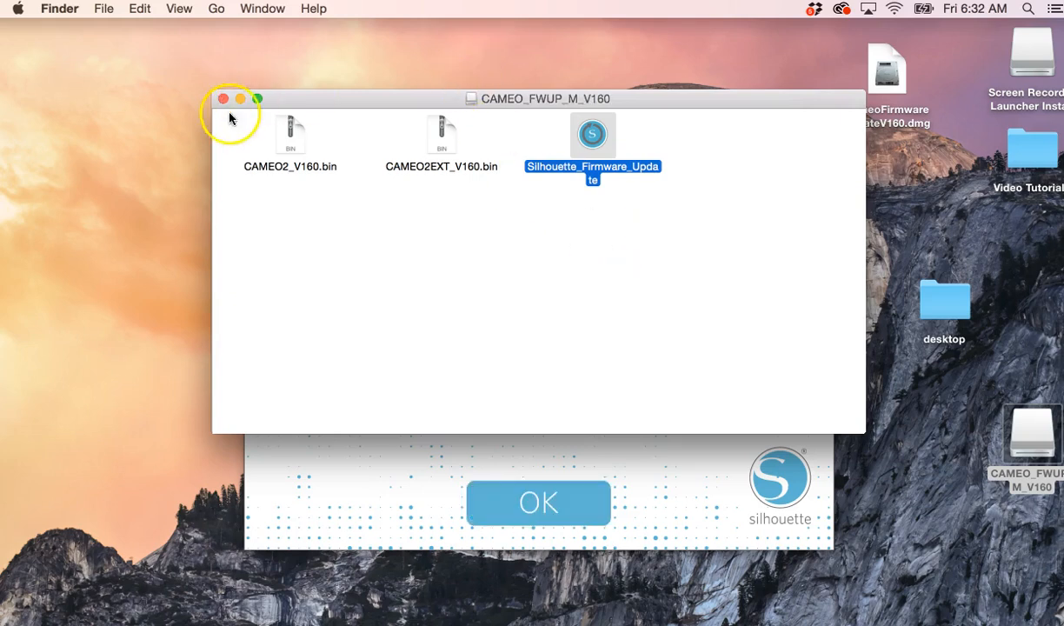
{"action": "left_click", "coordinate": [222, 97]}
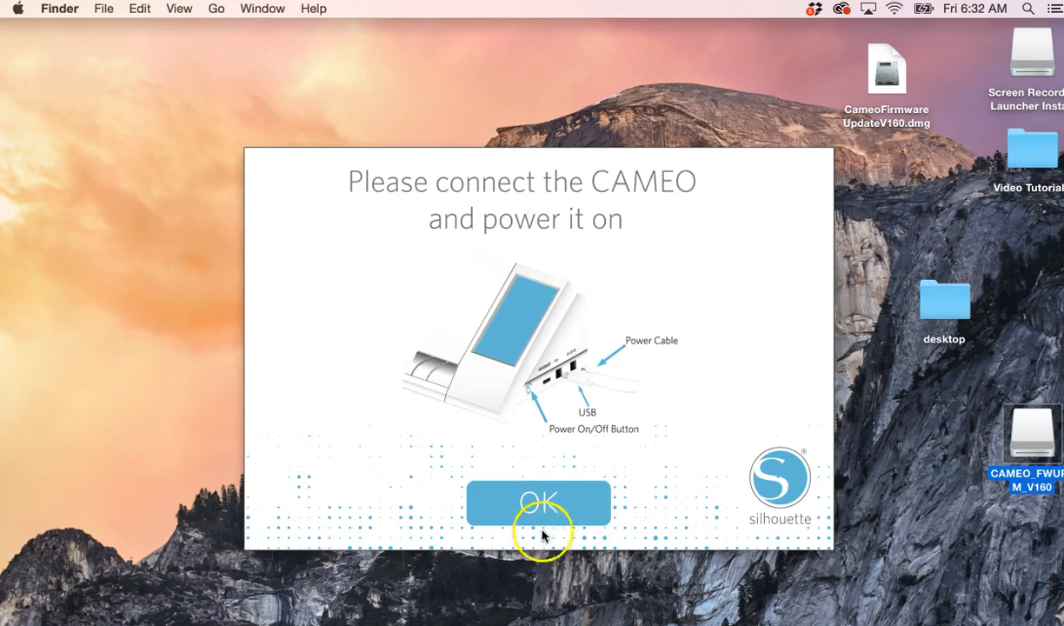
- Confirm the CAMEO is connected and agree to update images and firmware, reaching the unplug instruction
{"action": "left_click", "coordinate": [539, 502]}
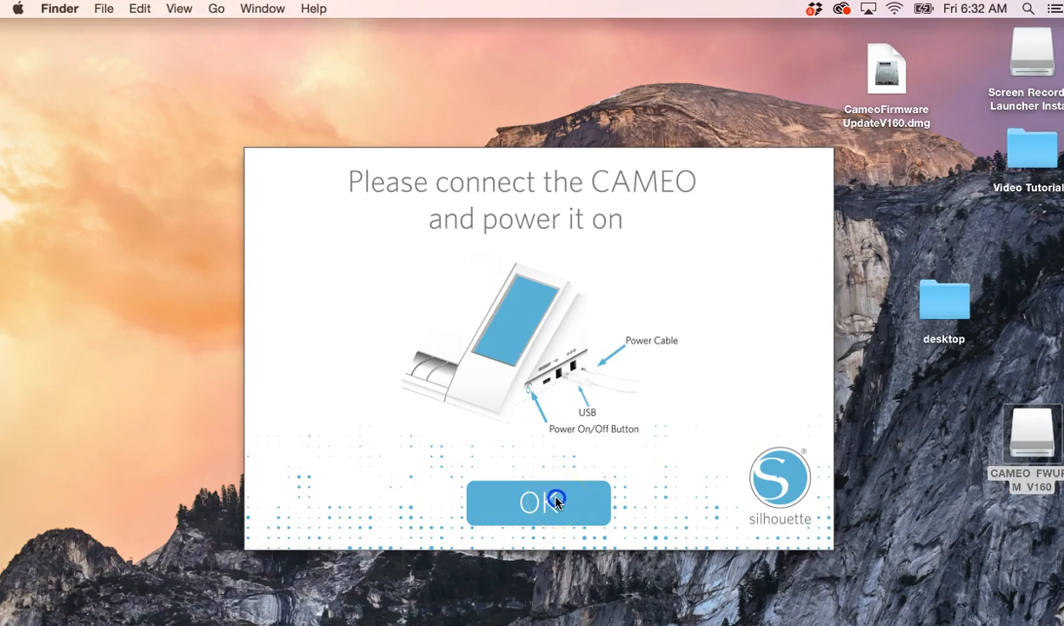
{"action": "left_click", "coordinate": [538, 502]}
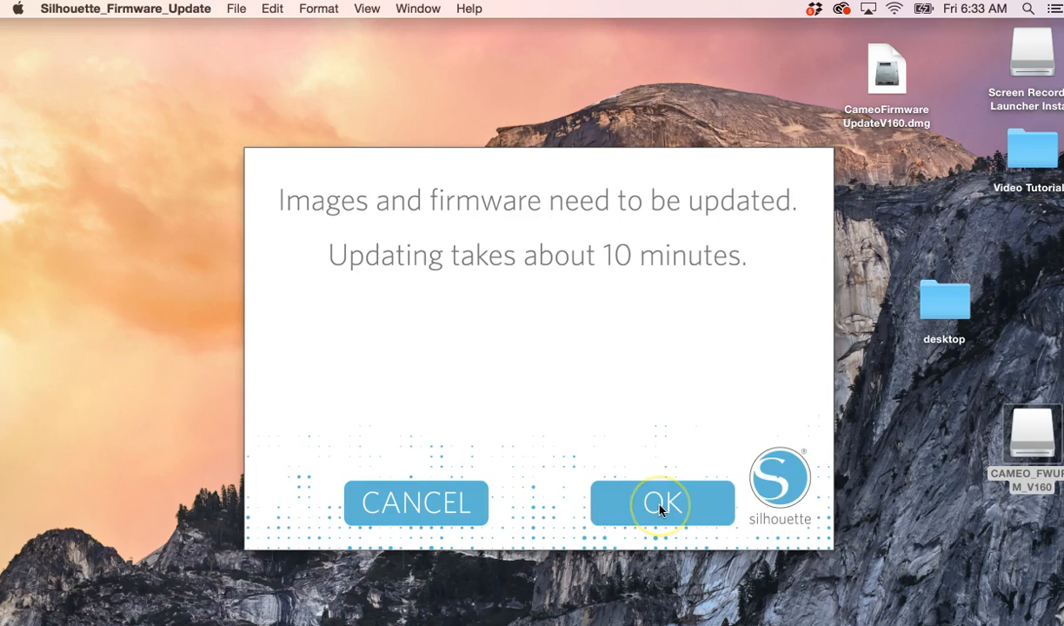
{"action": "left_click", "coordinate": [661, 502]}
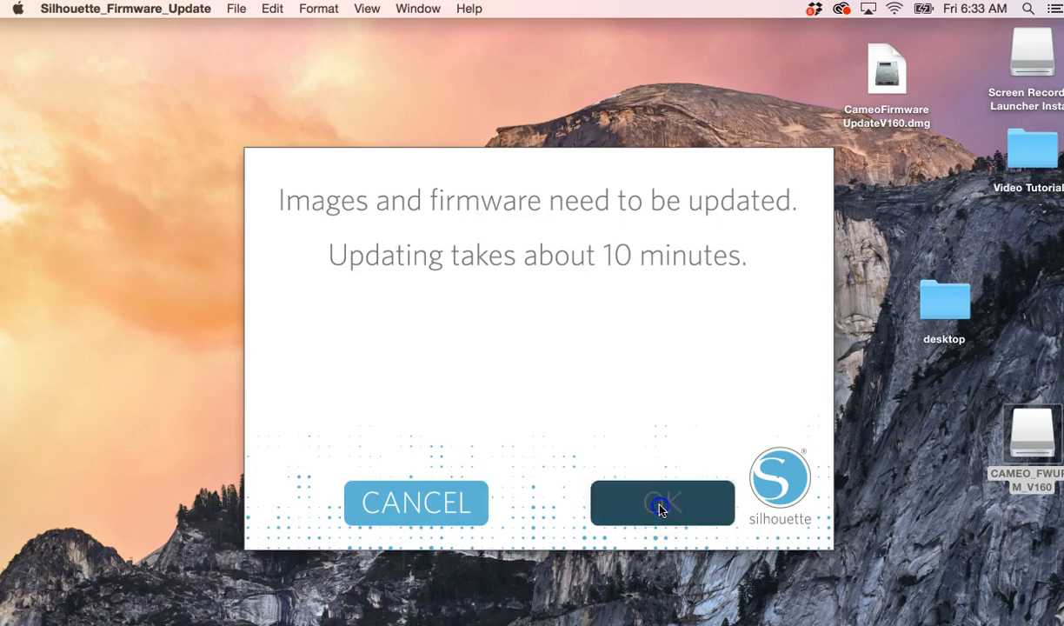
{"action": "left_click", "coordinate": [661, 503]}
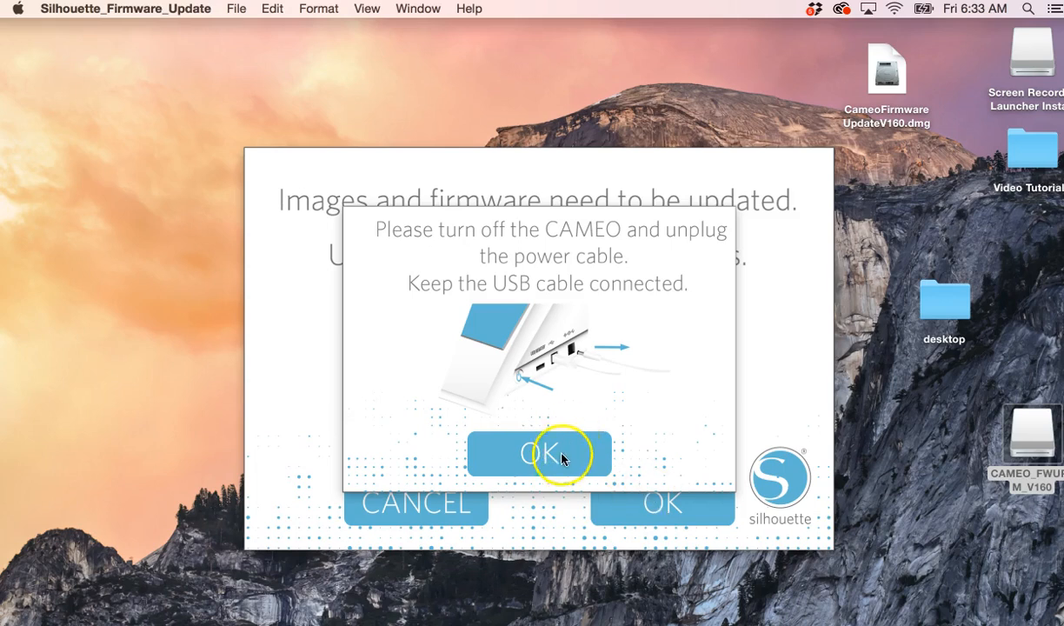
{"action": "left_click", "coordinate": [539, 454]}
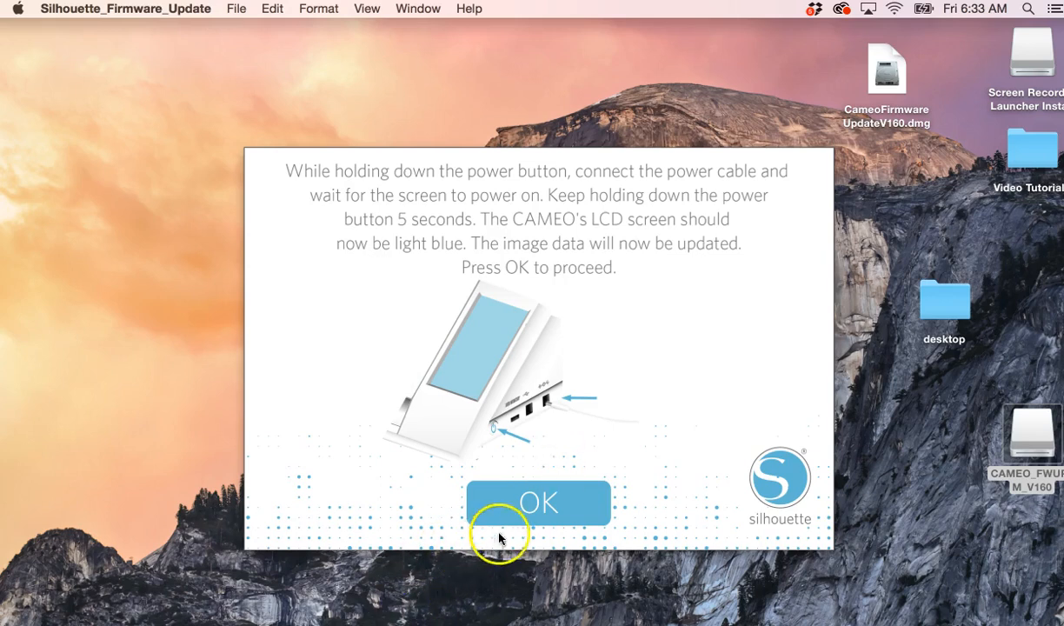
- Acknowledge the hold-power-button prompt so the updater begins sending firmware to the CAMEO
{"action": "left_click", "coordinate": [539, 503]}
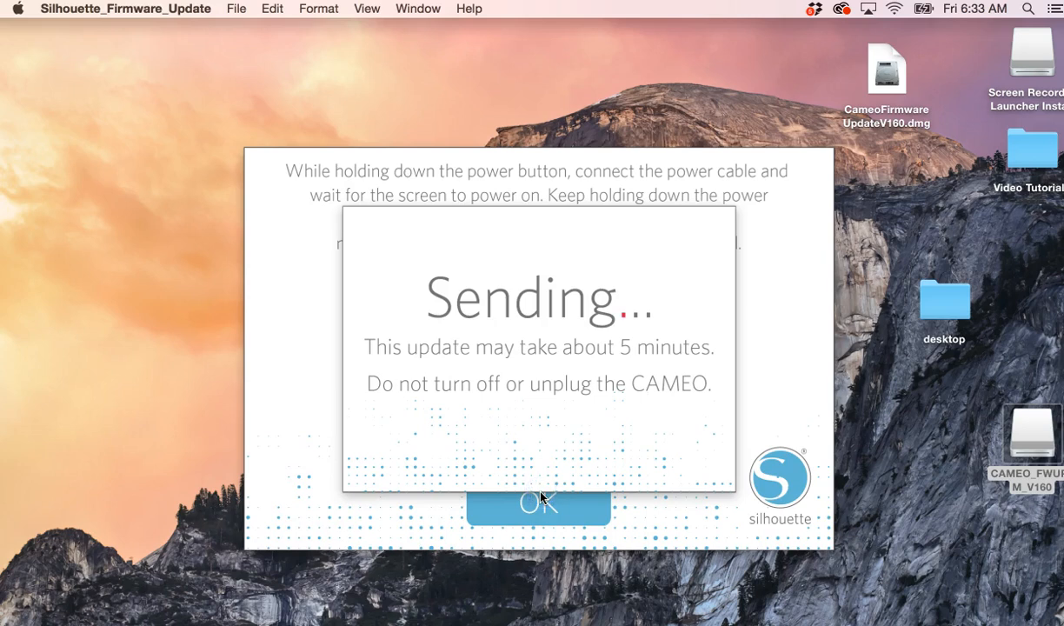